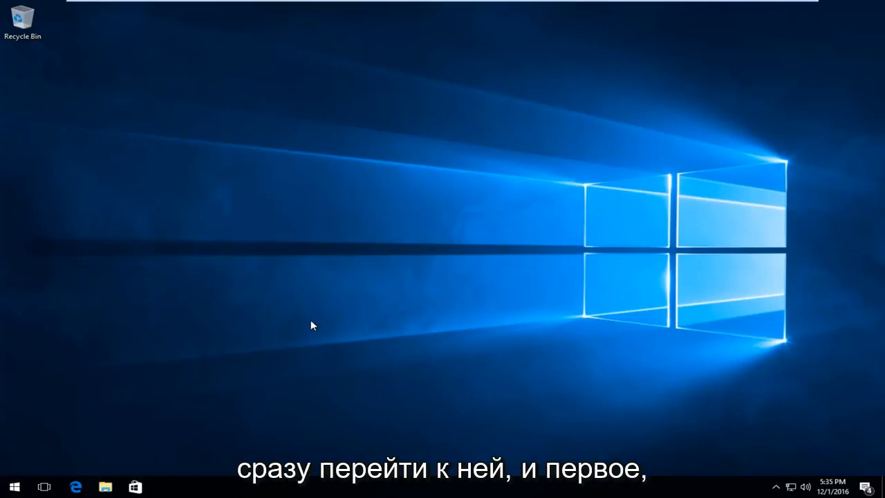
mouse_move(67, 344)
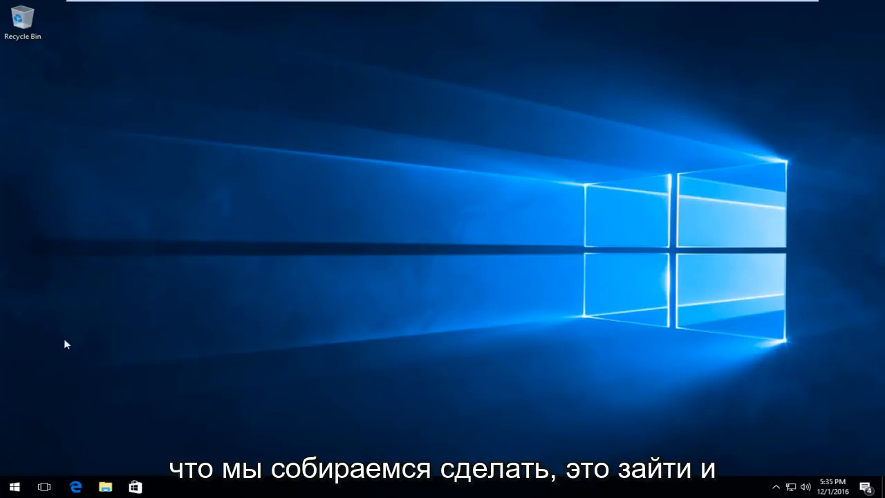
Search the Start menu for 'firefox' to launch Mozilla Firefox.
click(14, 486)
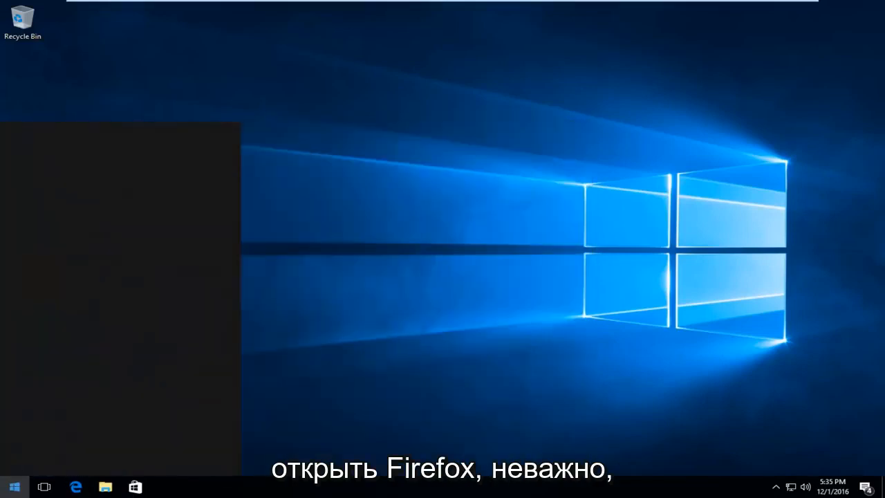
text(firefox)
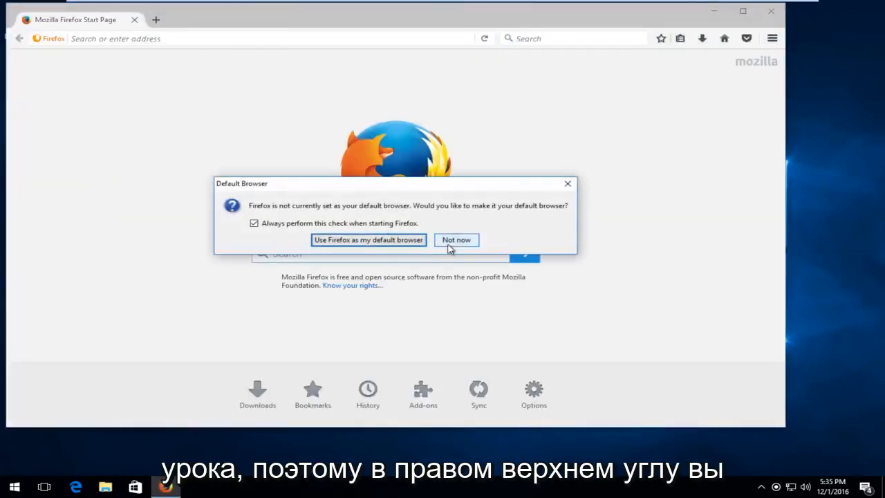
Decline the default-browser prompt and open Help > Troubleshooting Information.
click(456, 239)
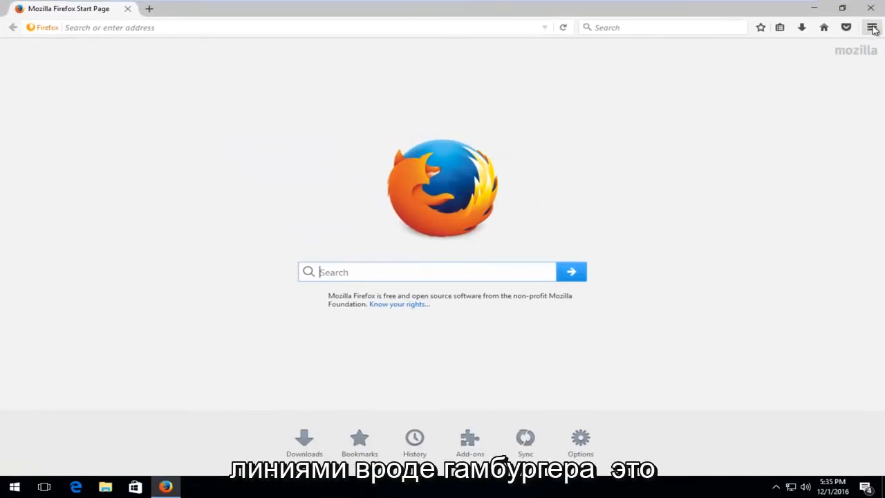
mouse_move(873, 27)
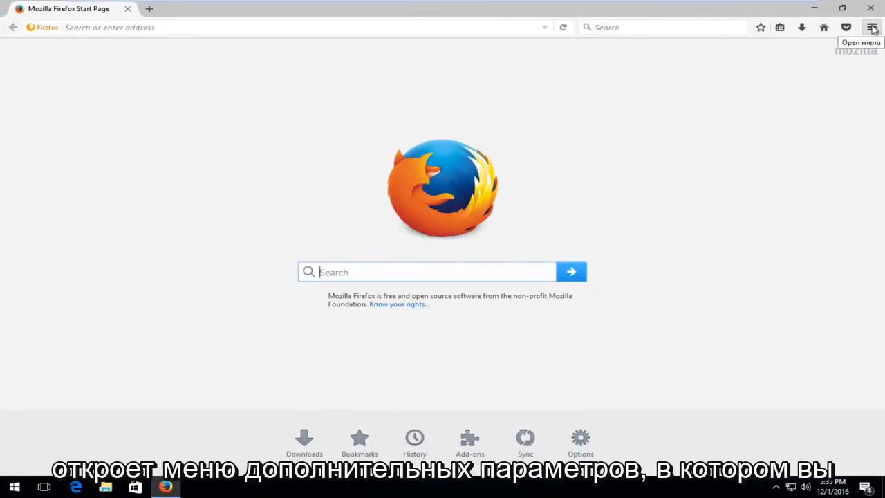
click(871, 28)
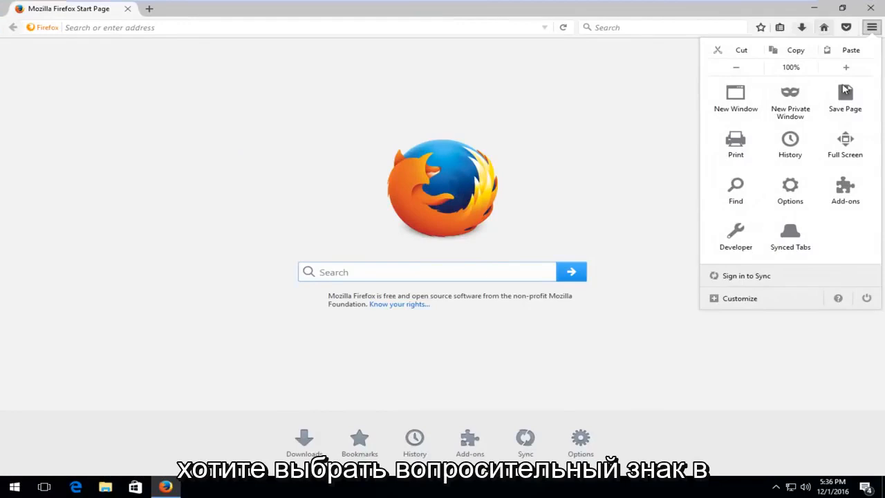
mouse_move(838, 297)
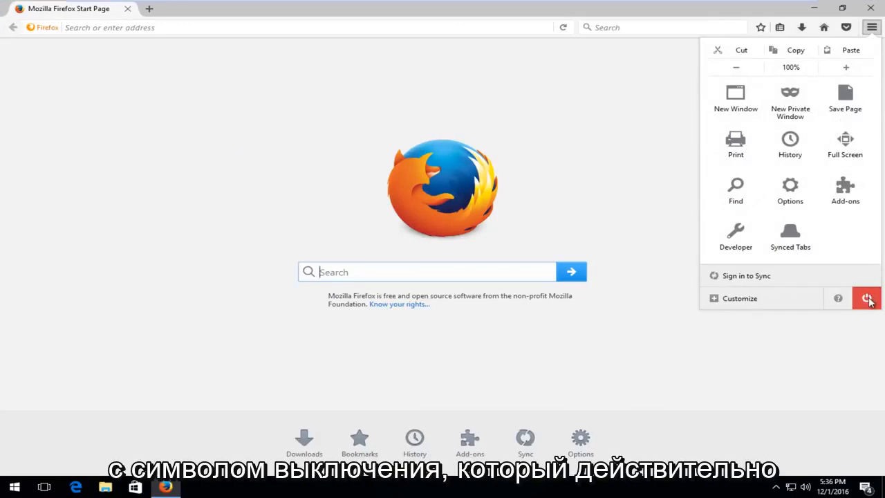
mouse_move(866, 298)
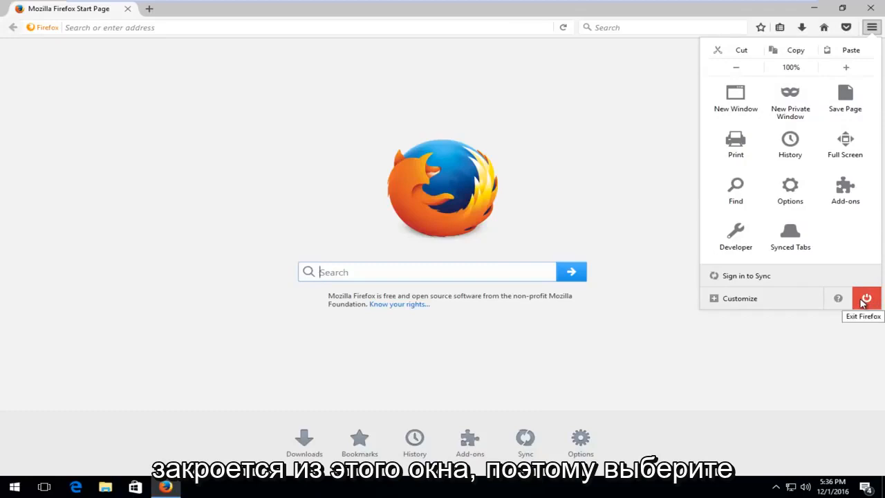
mouse_move(837, 298)
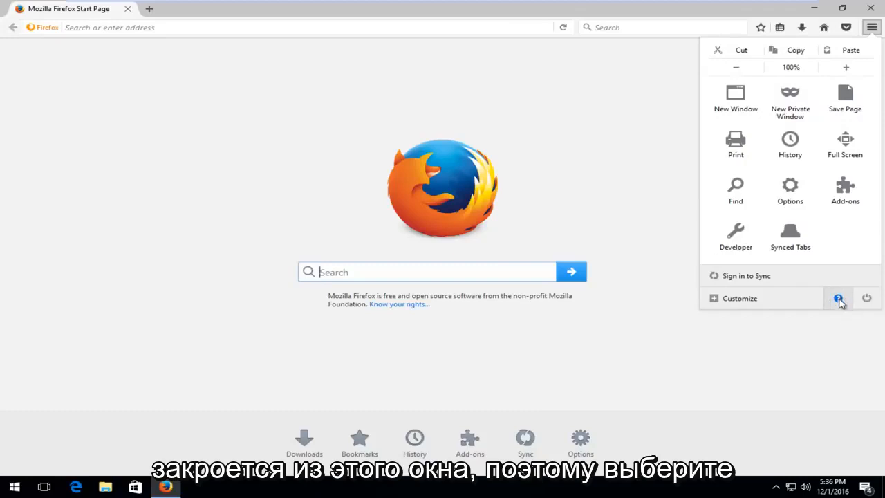
click(838, 298)
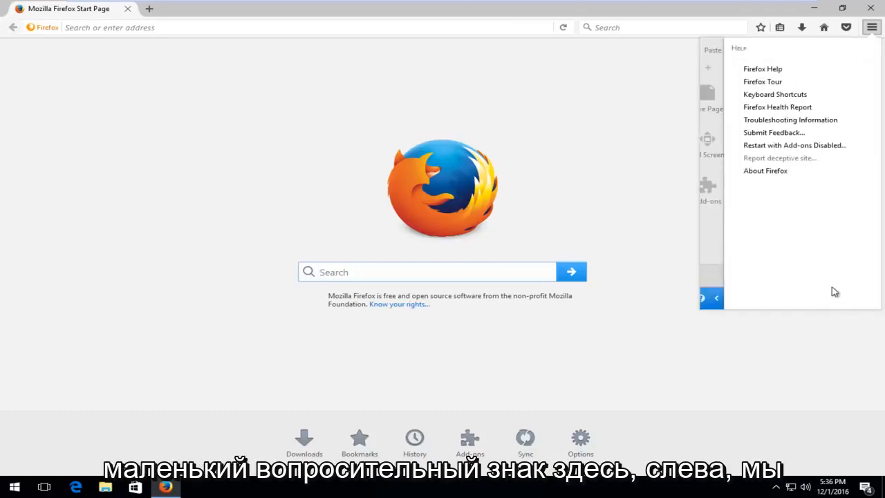
mouse_move(767, 120)
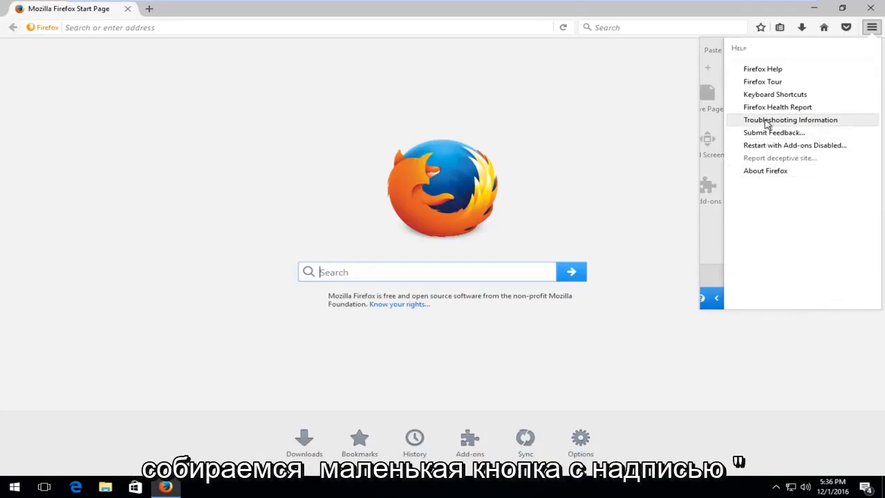
click(790, 120)
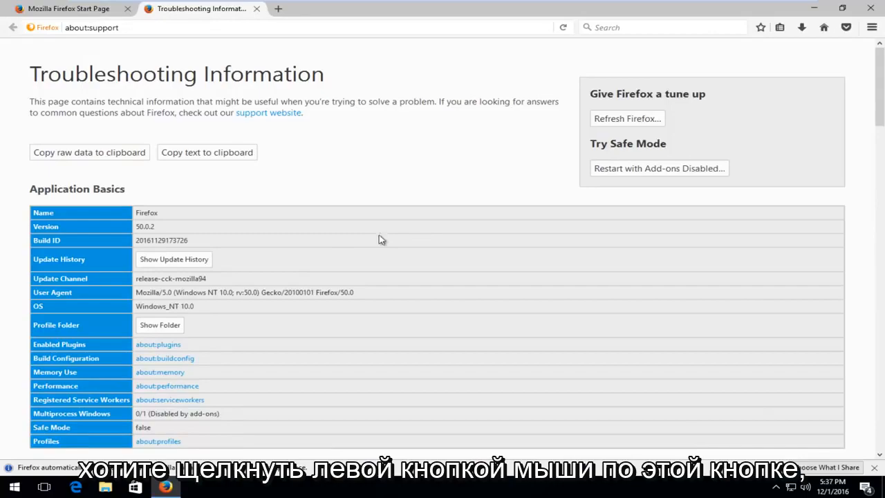
mouse_move(160, 325)
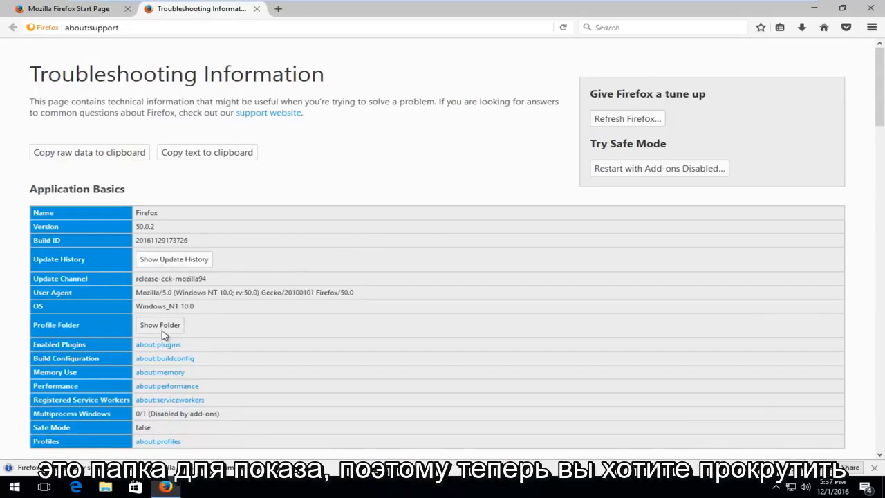
Open the profile folder and rename places.sqlite by appending '.old'.
click(160, 325)
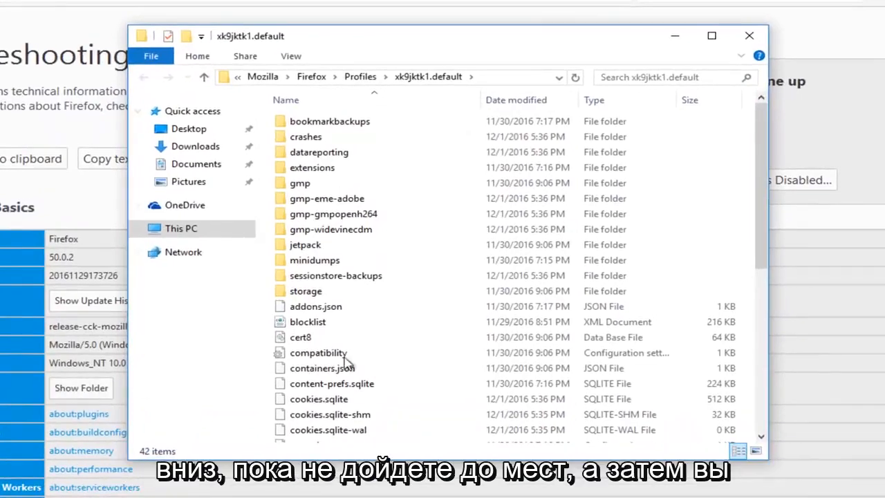
scroll(down, 3)
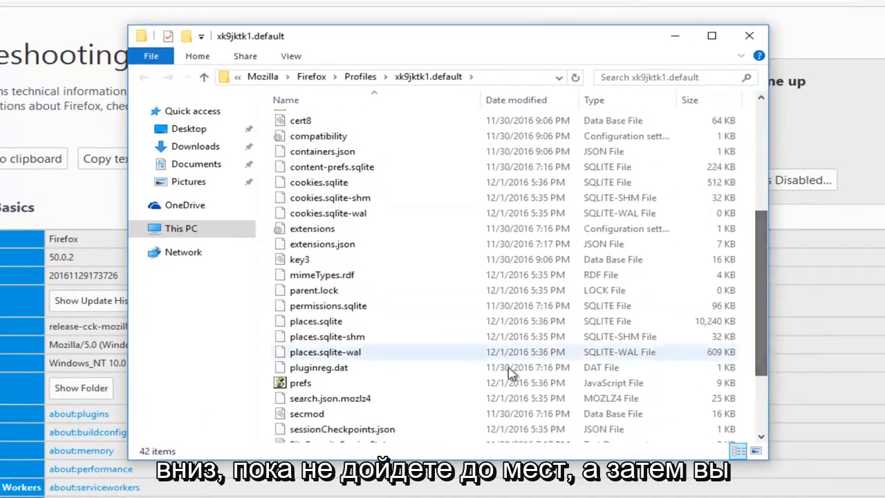
click(315, 321)
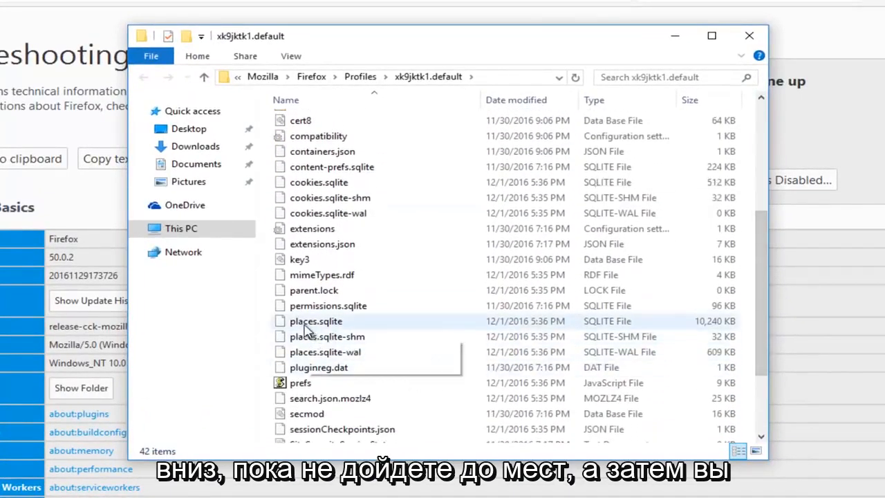
click(315, 320)
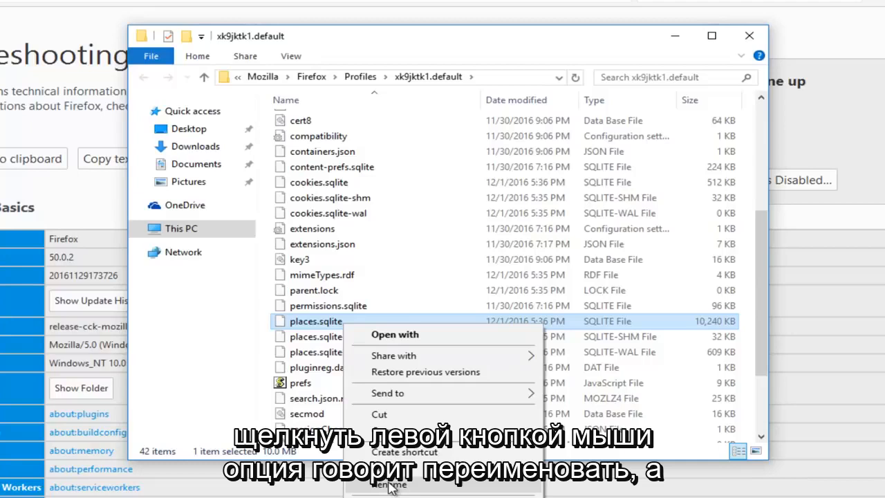
click(387, 484)
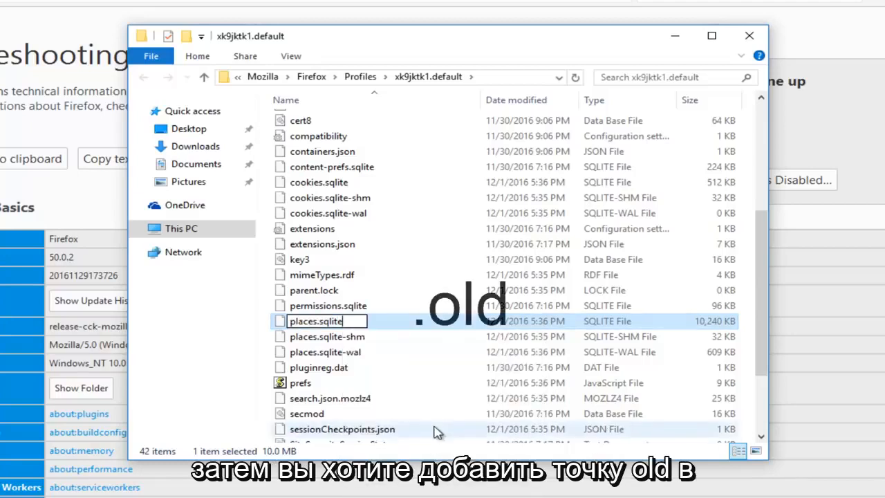
text(.old)
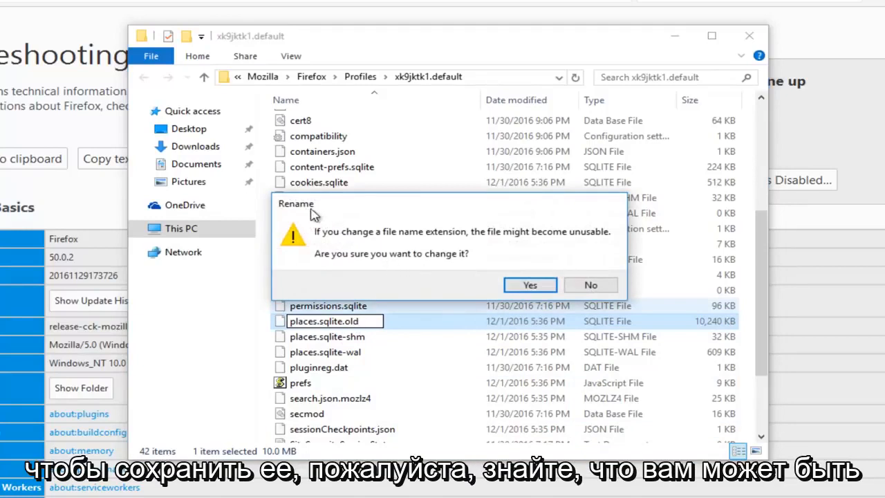
mouse_move(515, 265)
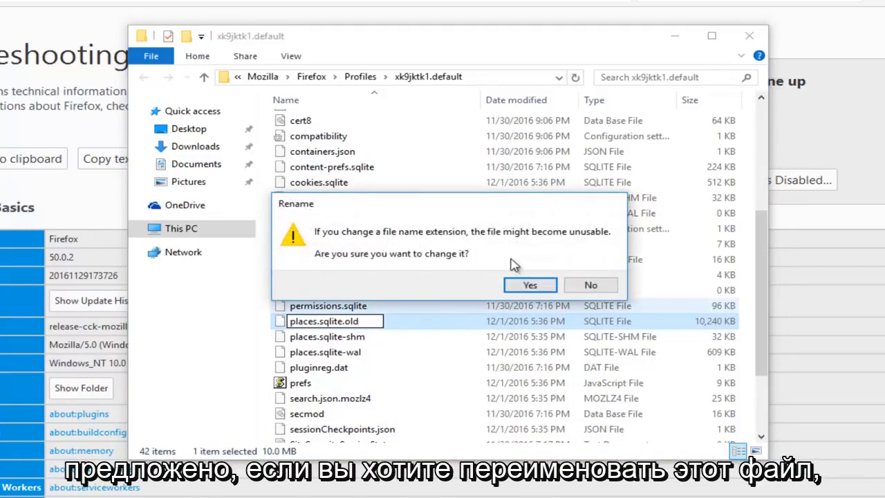
Confirm the extension change and retry after Firefox releases places.sqlite.
click(529, 284)
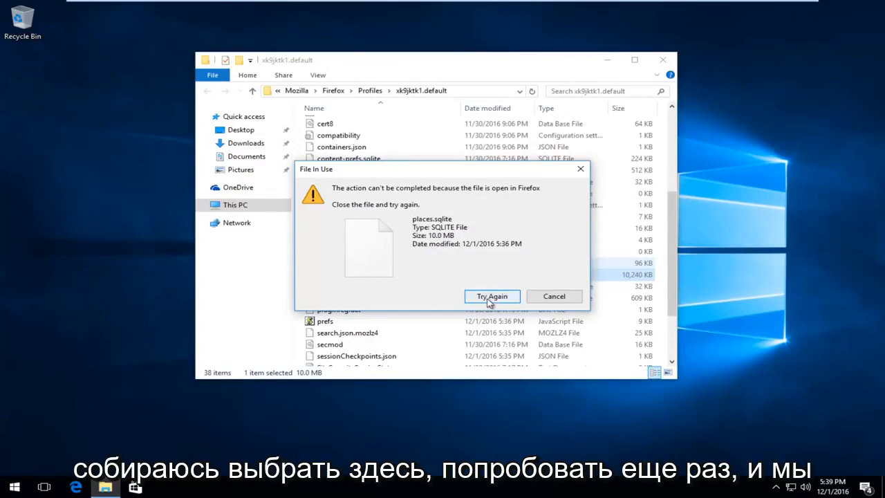
click(491, 295)
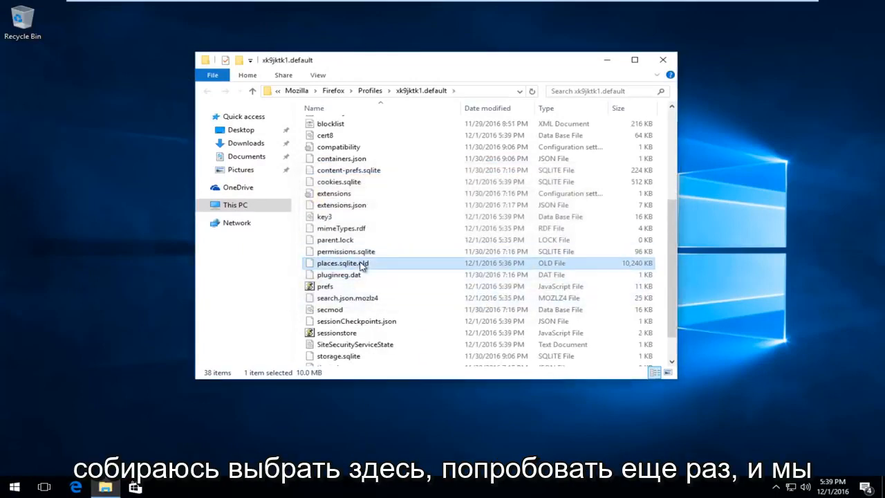
mouse_move(342, 262)
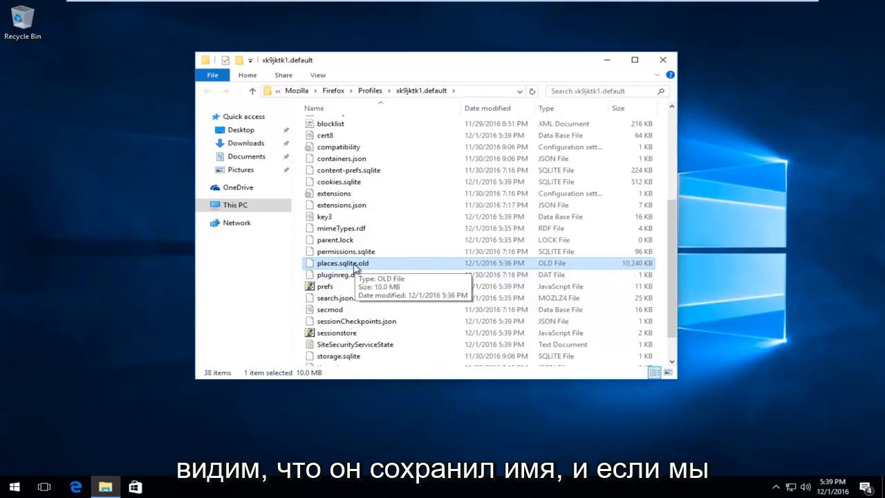
mouse_move(331, 299)
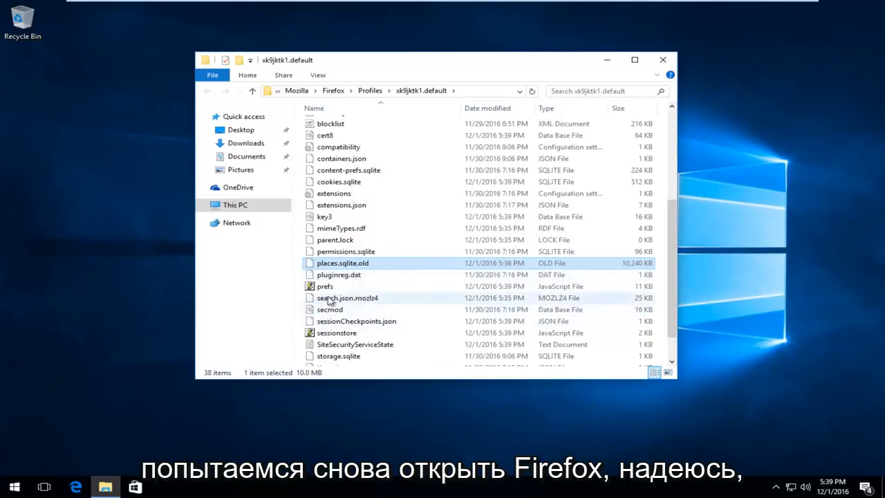
mouse_move(415, 220)
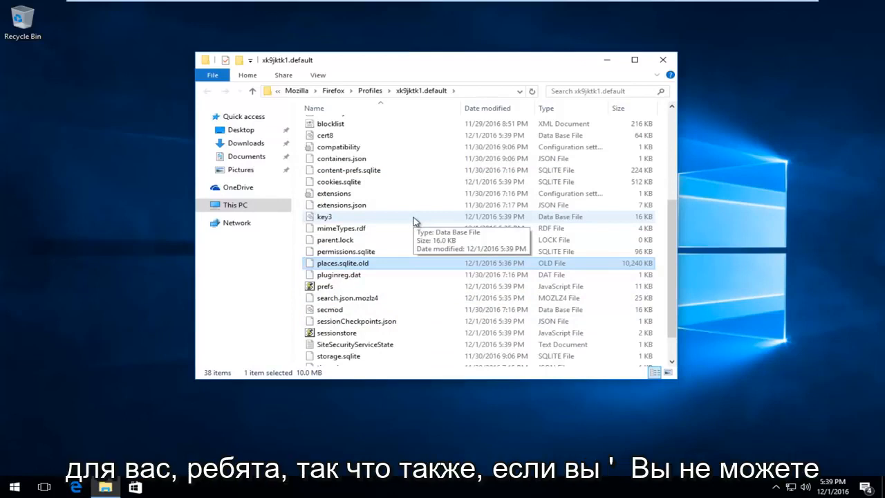
mouse_move(353, 216)
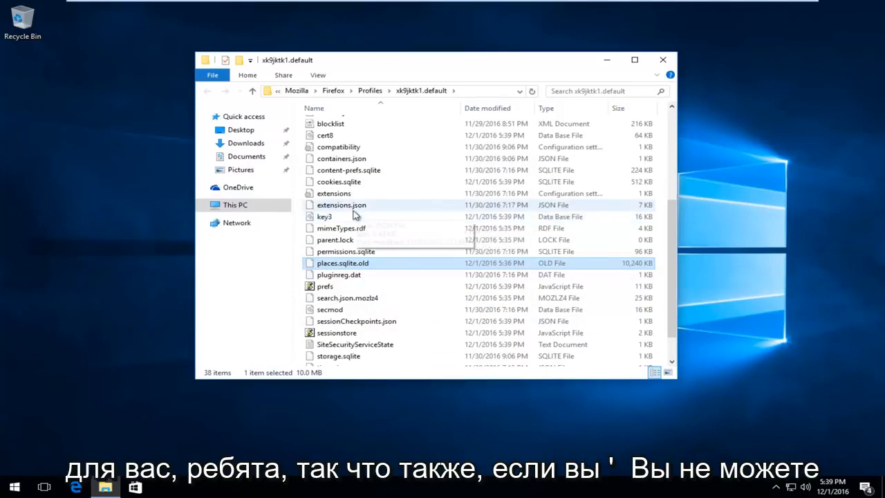
mouse_move(233, 194)
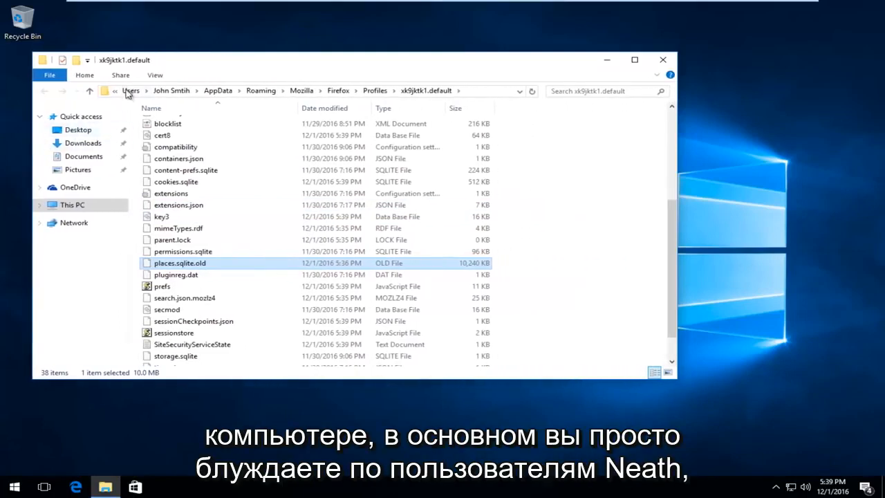
mouse_move(171, 90)
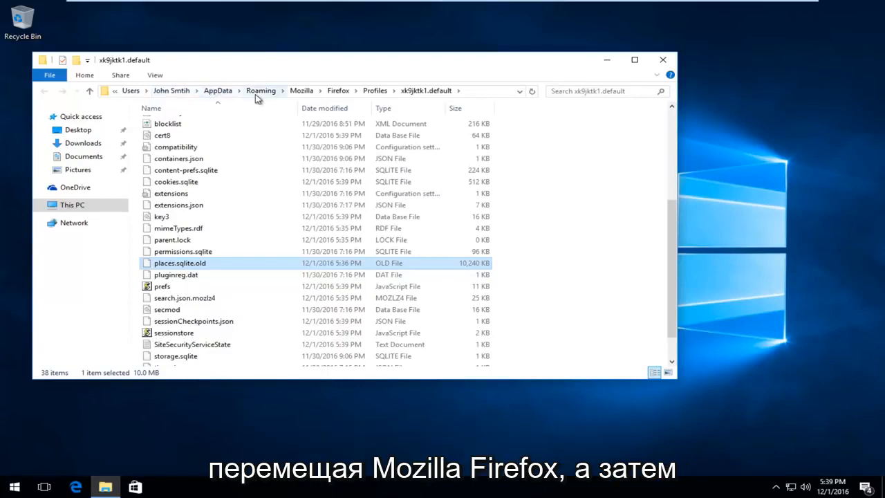
mouse_move(338, 90)
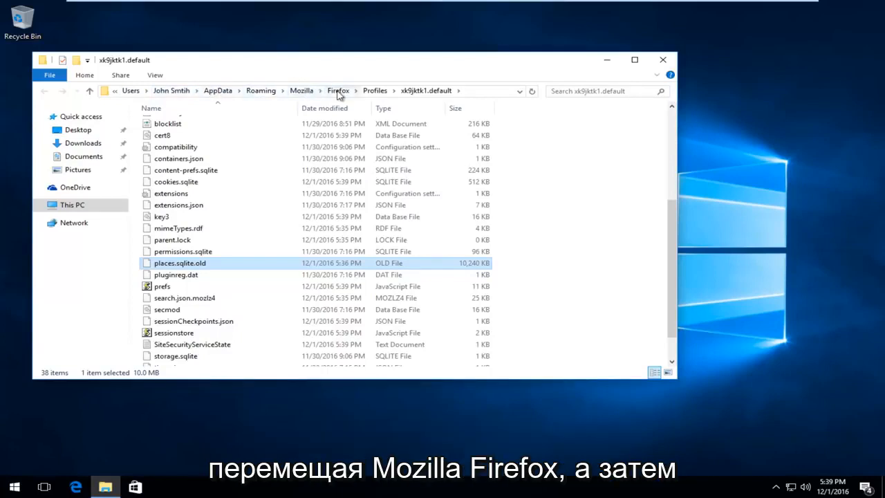
mouse_move(382, 90)
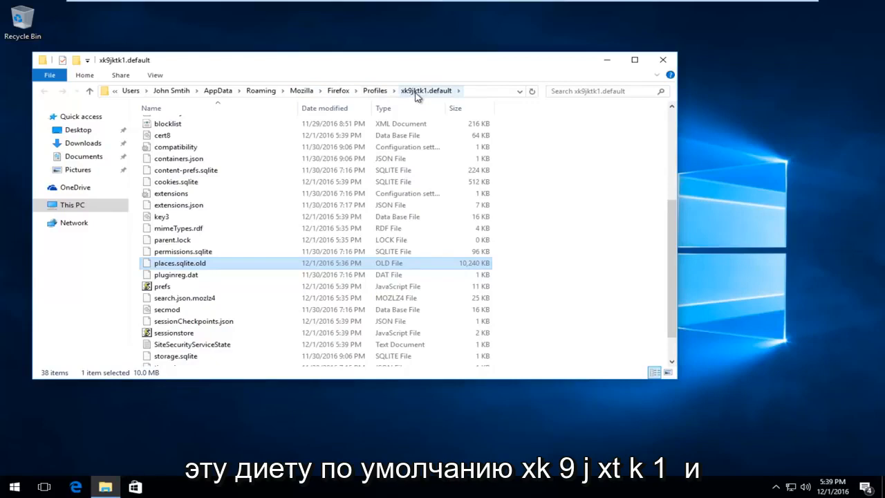
mouse_move(445, 100)
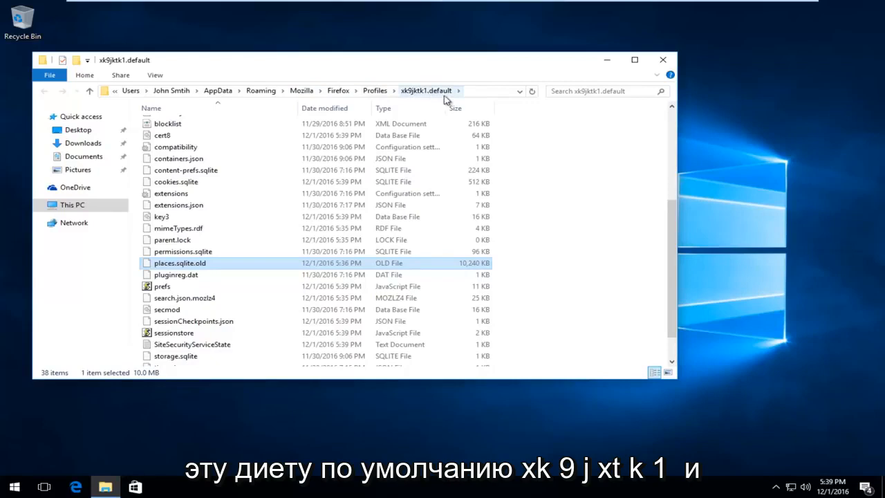
scroll(up, 3)
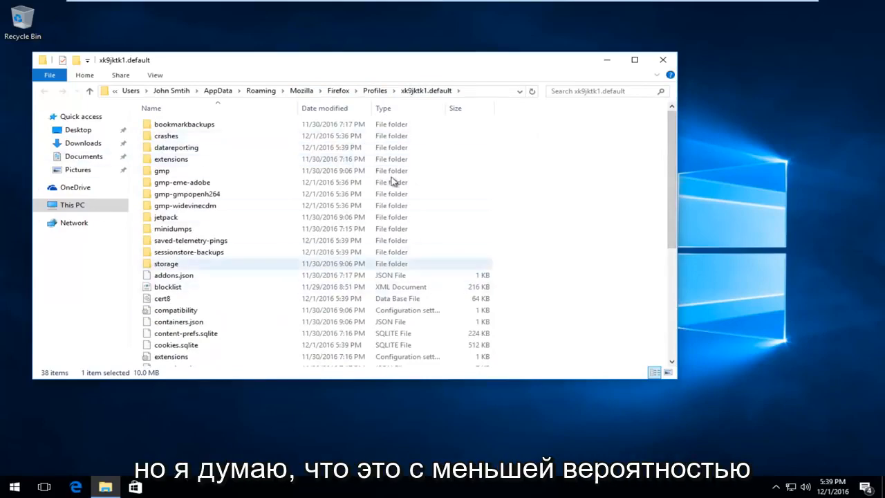
scroll(down, 3)
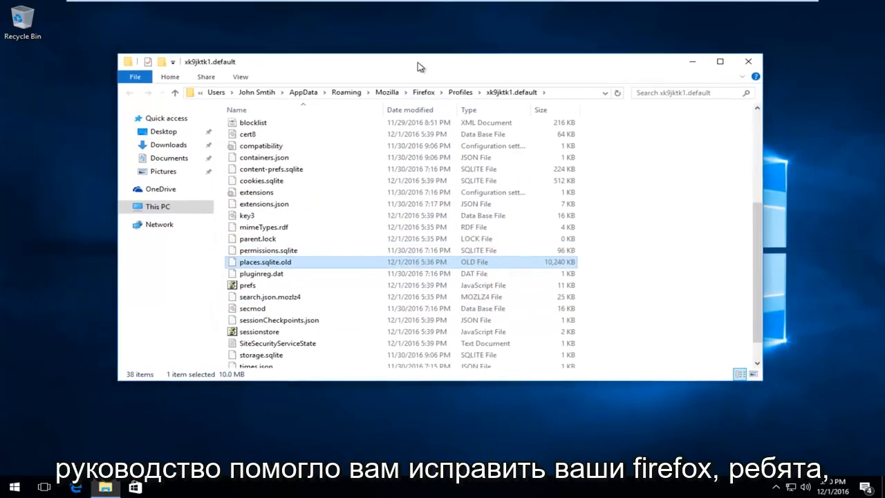
mouse_move(414, 66)
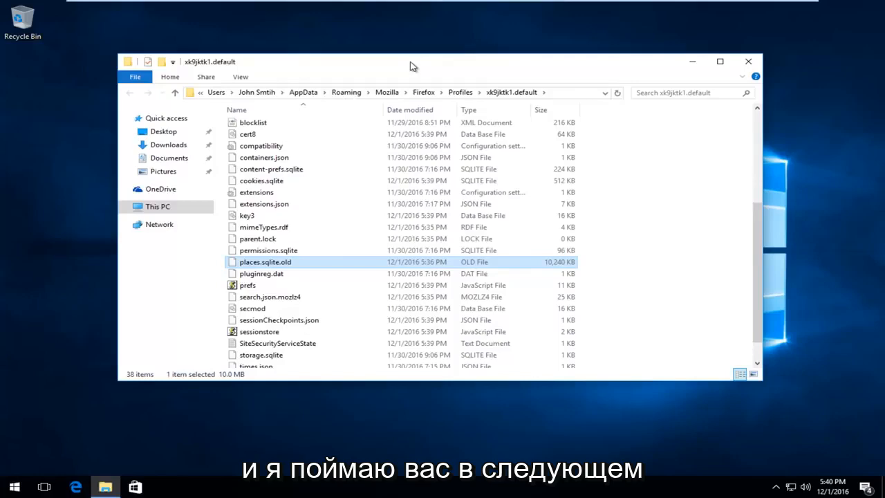
mouse_move(400, 86)
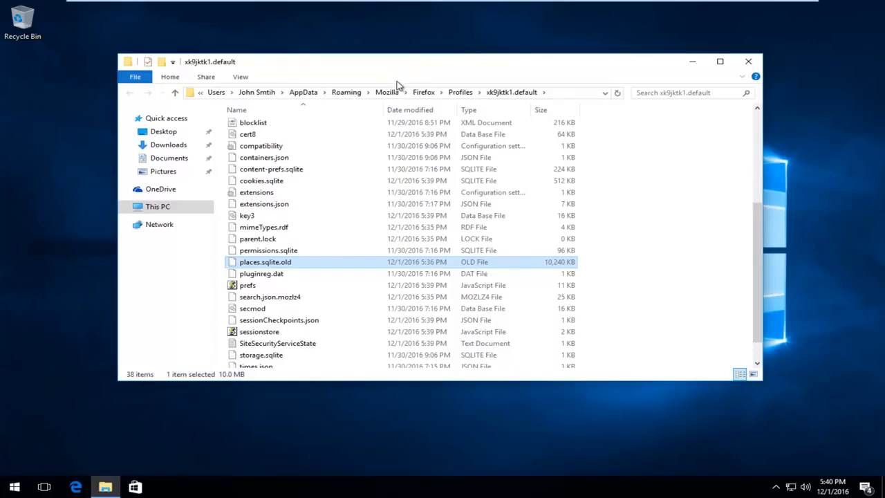